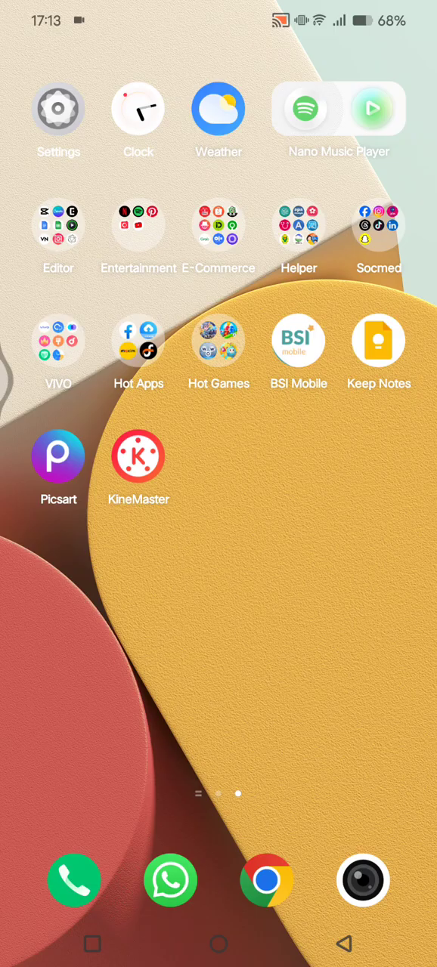
- Launch Settings from the home screen and scroll down to the Apps entry
left_click(58, 108)
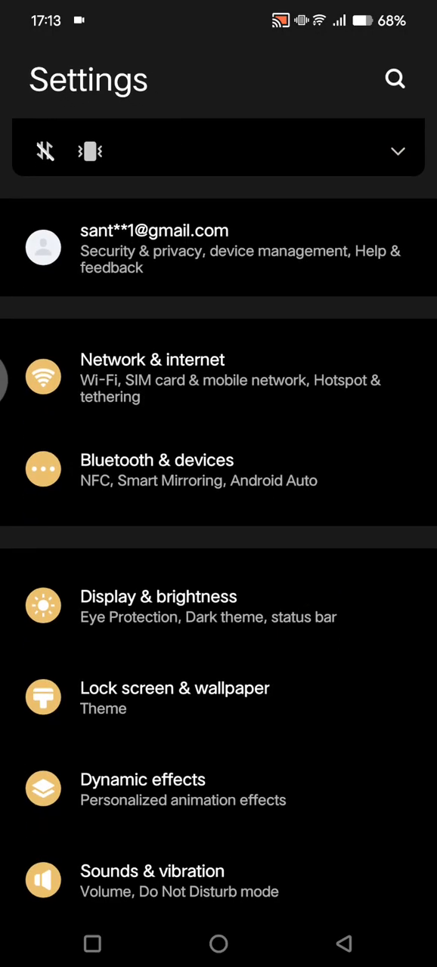
scroll("down", 3)
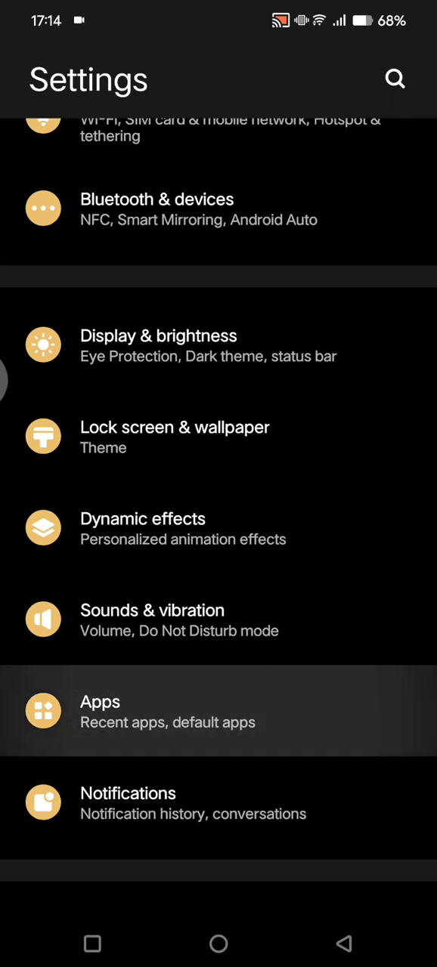
- Go to Apps to reach the Activity details screen-time list
left_click(100, 711)
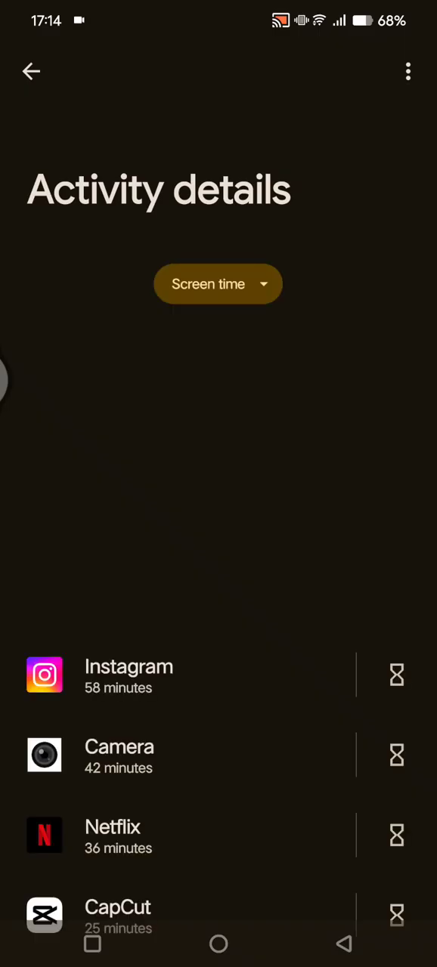
left_click(217, 283)
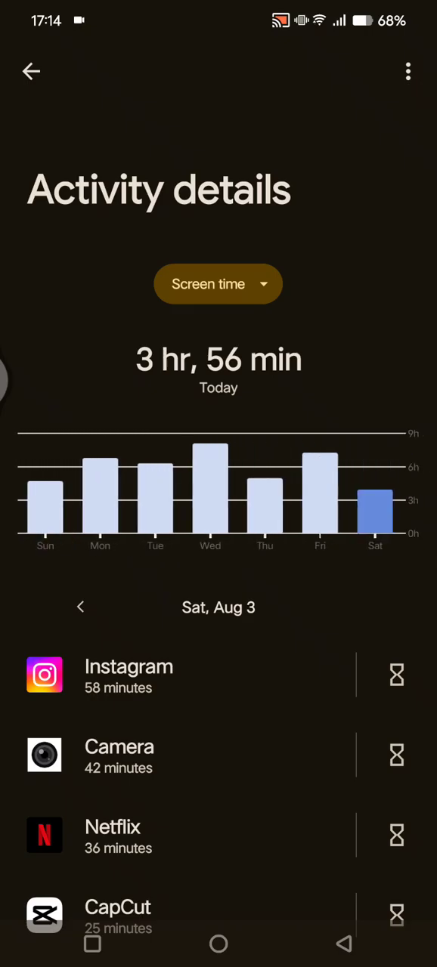
left_click(80, 606)
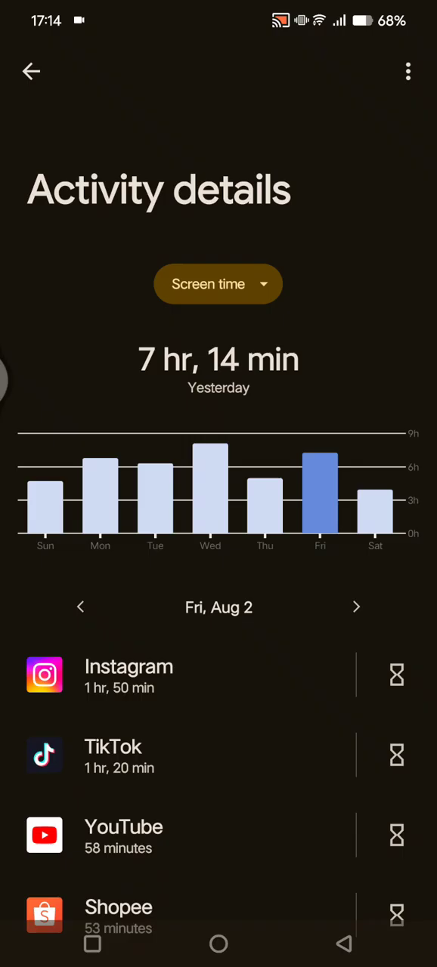
left_click(80, 607)
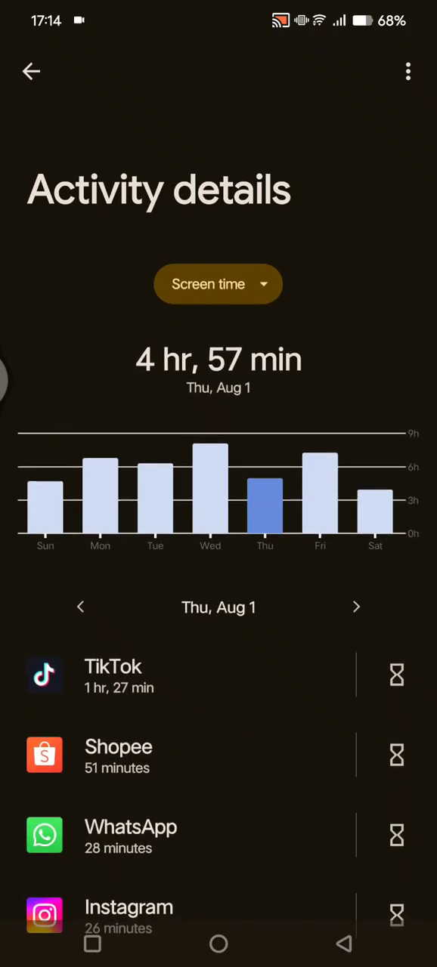
left_click(356, 606)
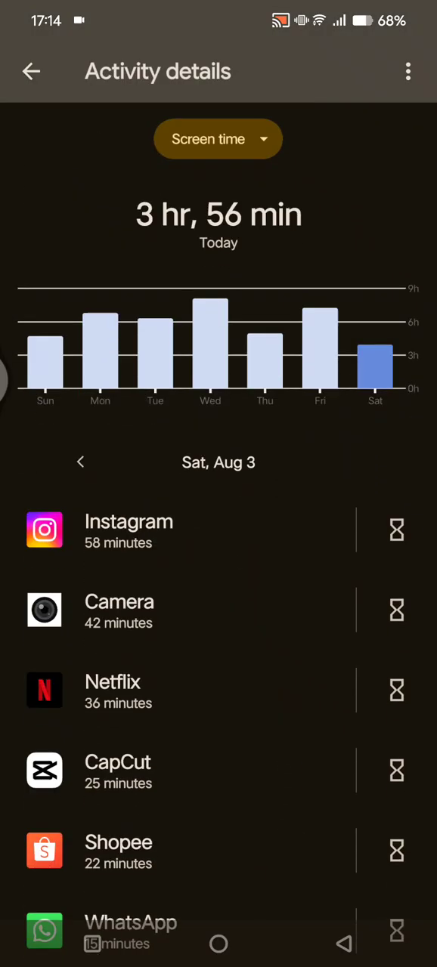
scroll("down", 3)
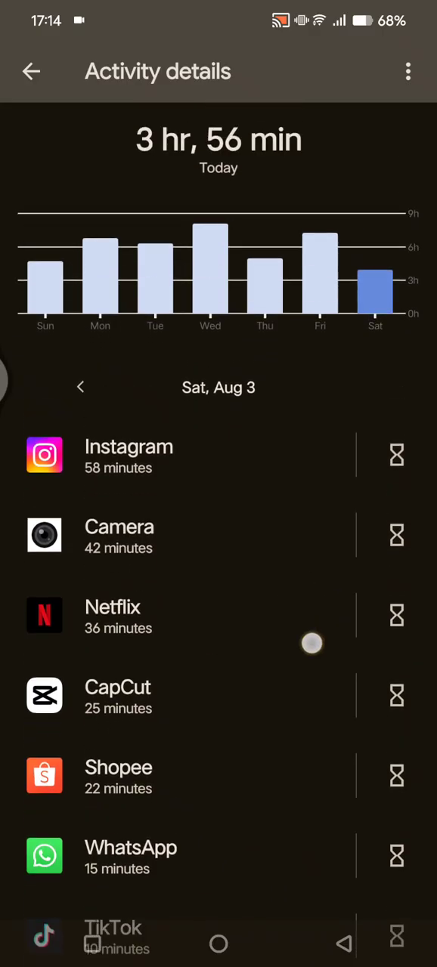
- Scroll the Netflix app limit pickers to 2 hr and 30 min
scroll("down", 3)
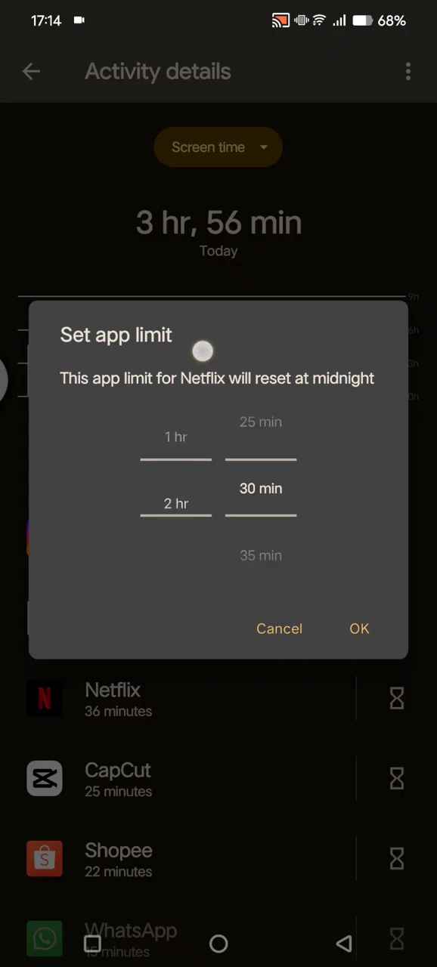
scroll("down", 3)
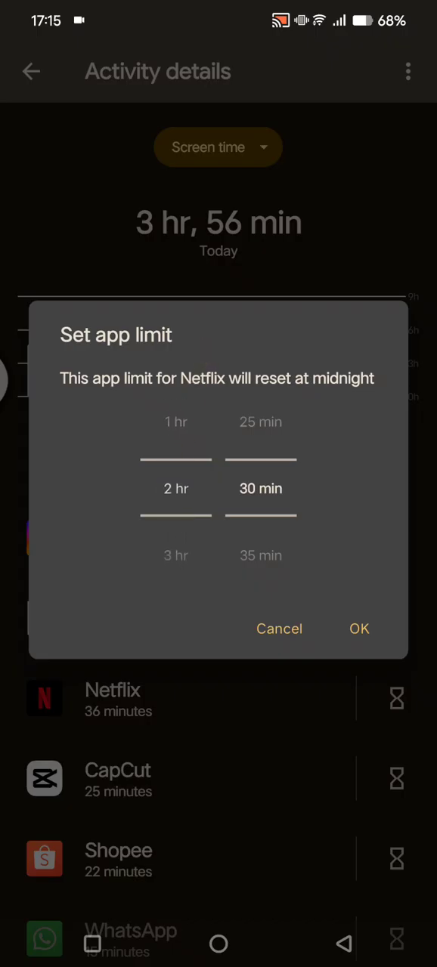